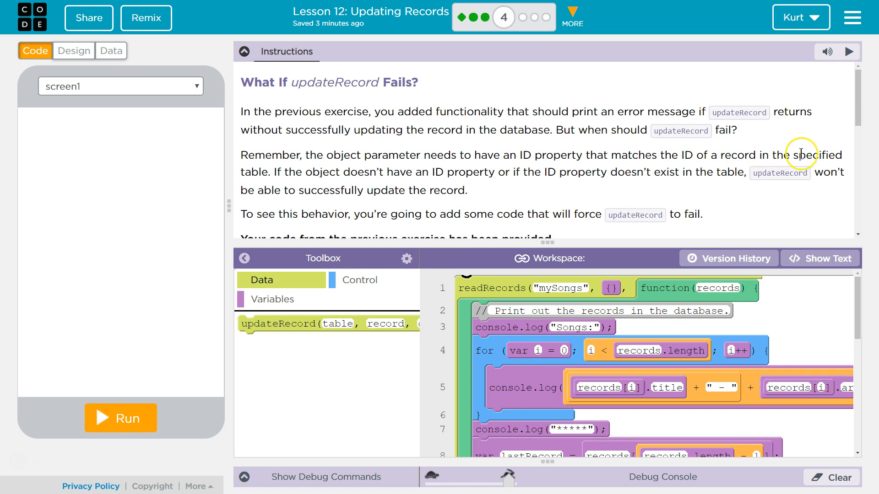
pyautogui.moveTo(804, 189)
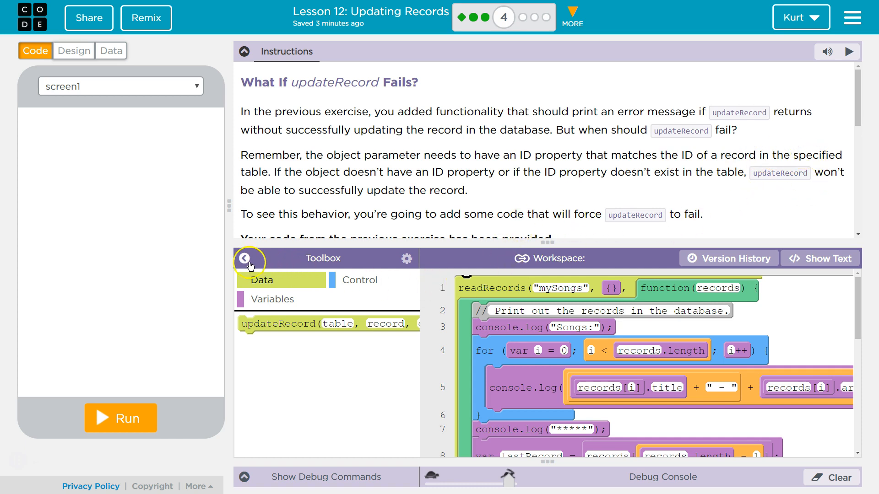
# - Hide the toolbox and bring the updateSong function into view
pyautogui.click(245, 259)
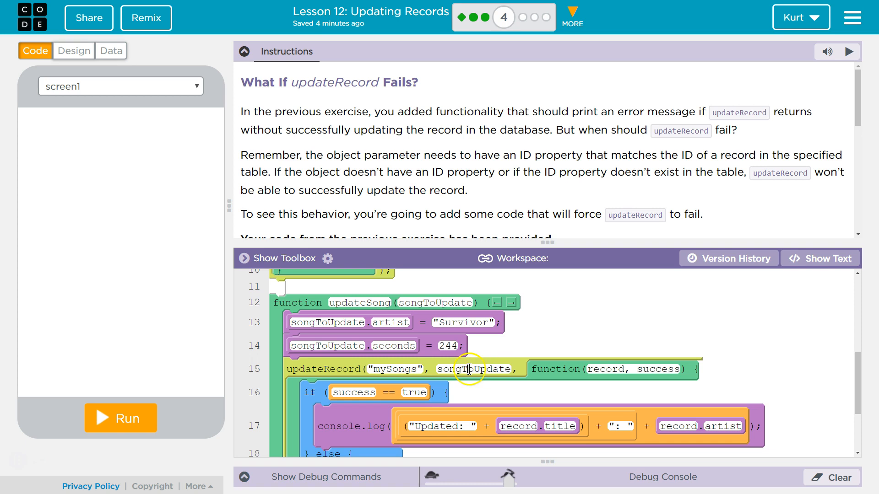
pyautogui.click(507, 369)
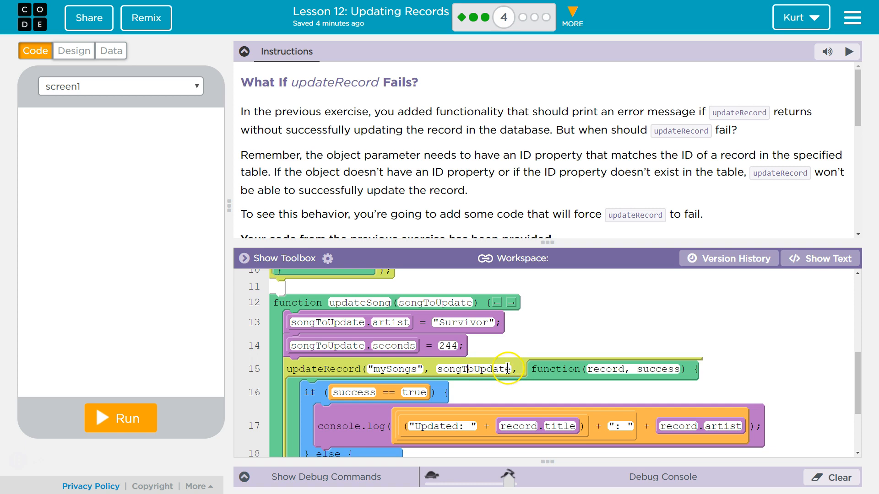
pyautogui.moveTo(472, 346)
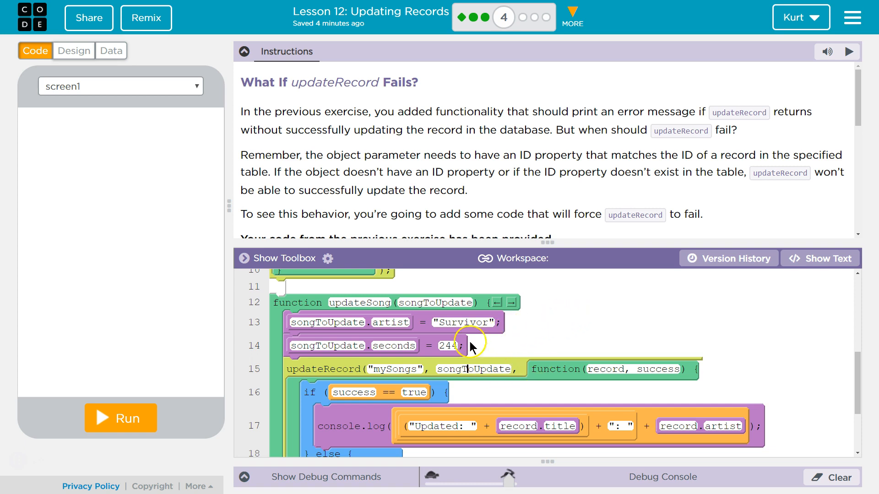
pyautogui.click(112, 51)
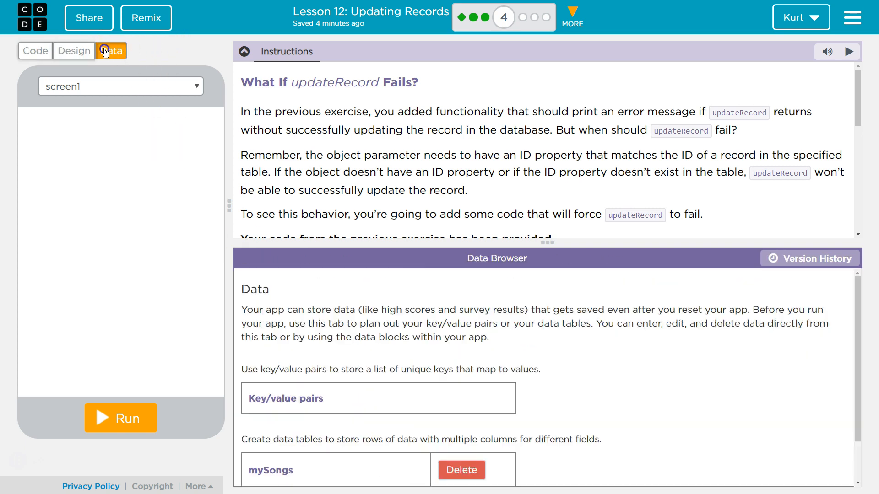
pyautogui.click(270, 470)
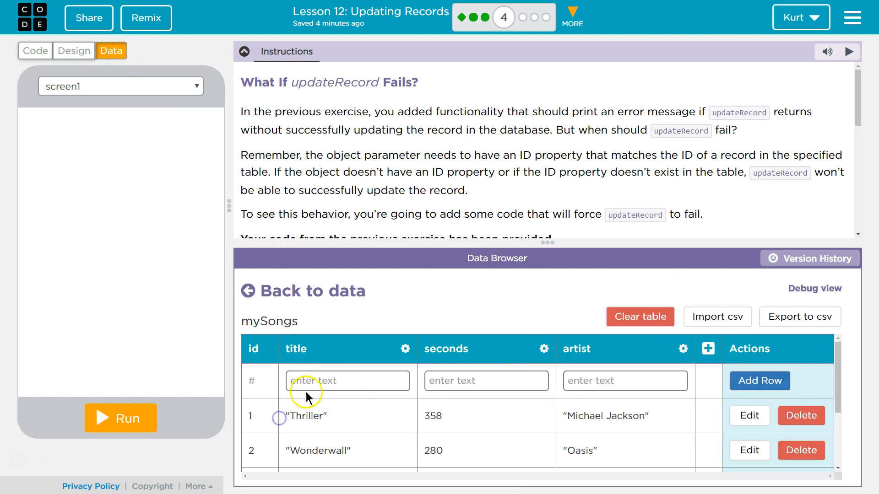
pyautogui.scroll(-3)
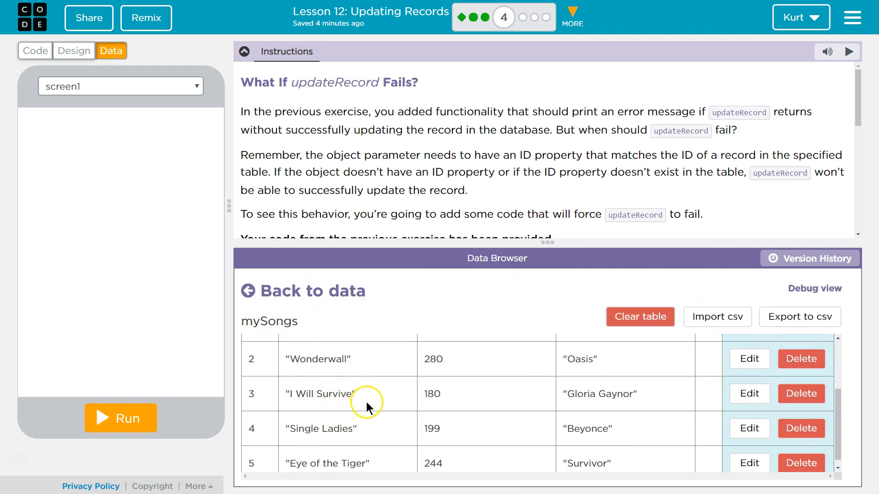
pyautogui.moveTo(513, 392)
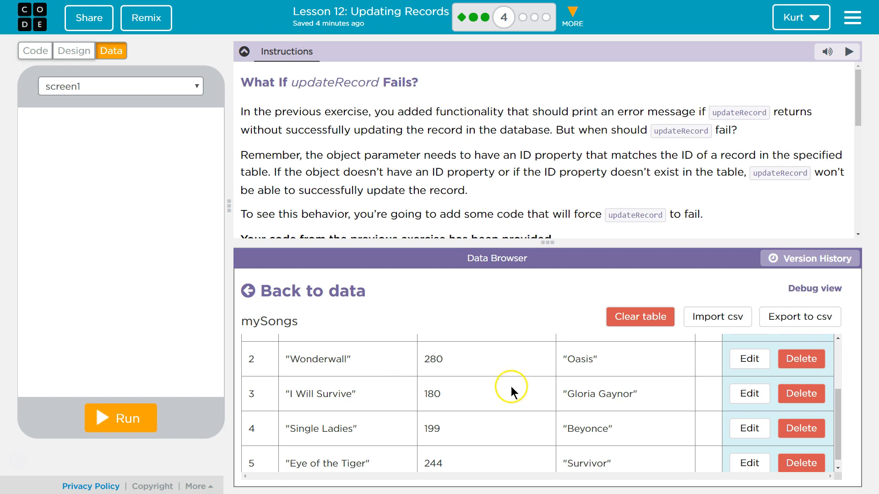
pyautogui.click(35, 51)
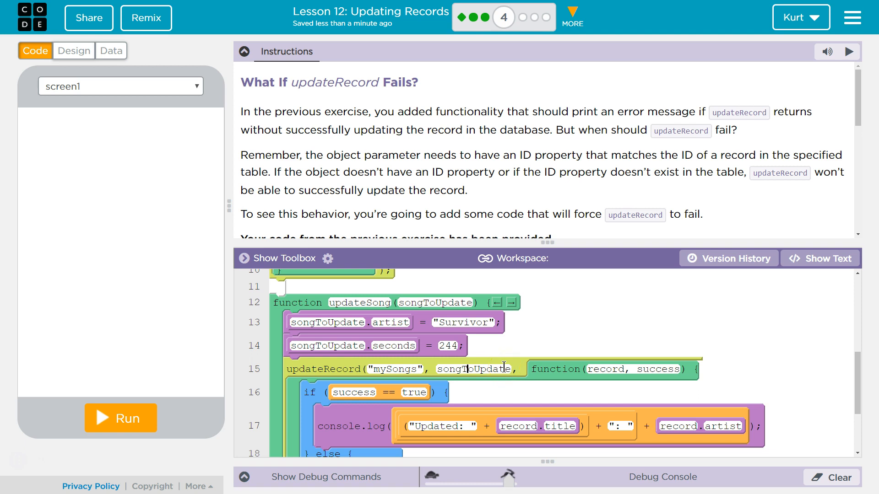
pyautogui.click(483, 369)
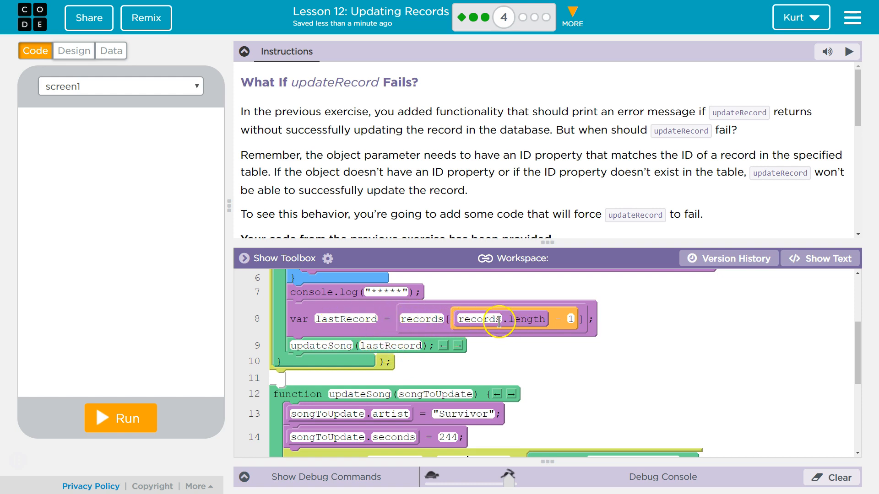
pyautogui.click(571, 318)
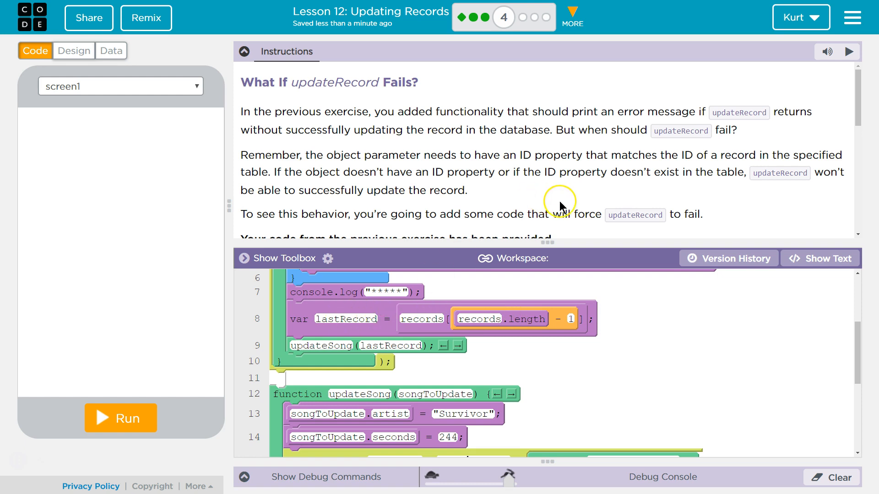
pyautogui.moveTo(516, 186)
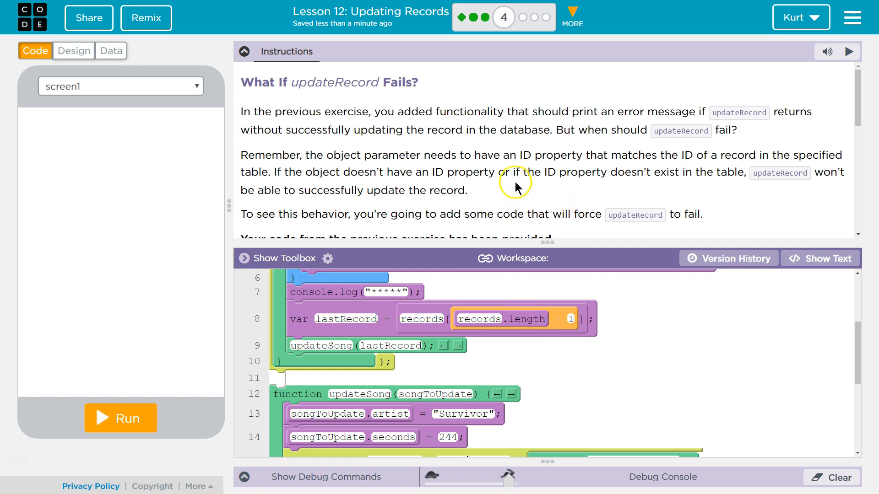
pyautogui.moveTo(469, 155)
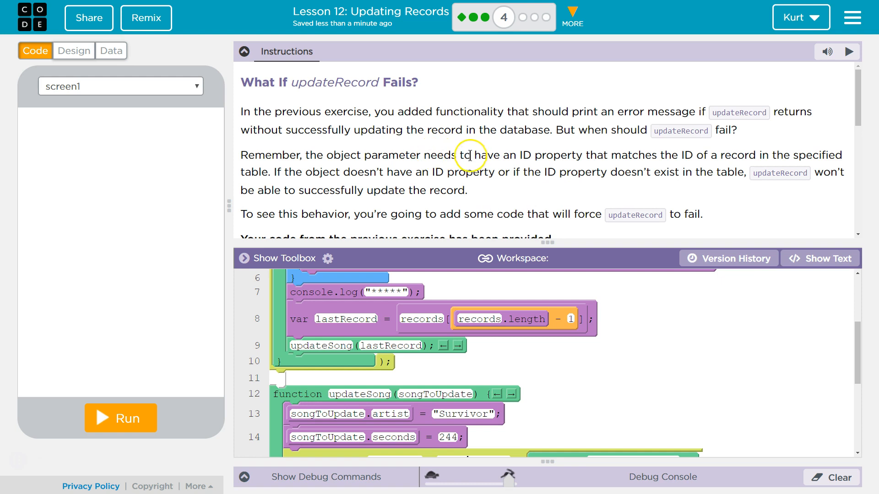
pyautogui.moveTo(602, 152)
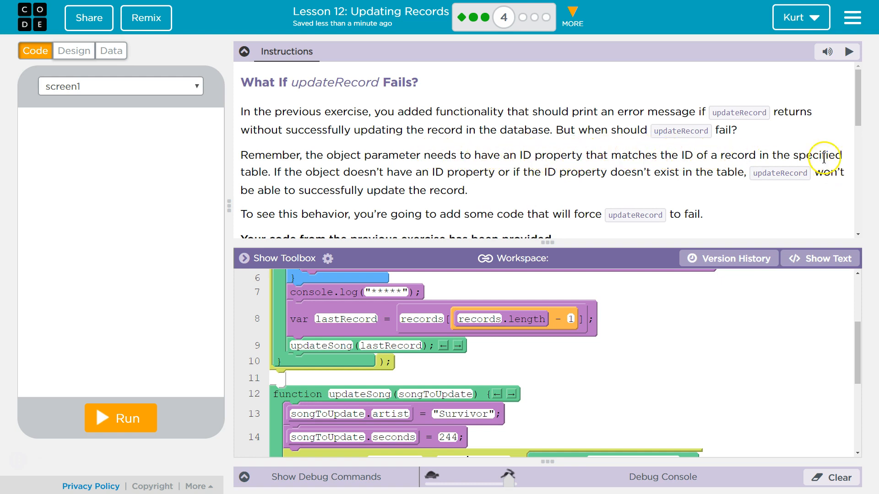
pyautogui.moveTo(318, 168)
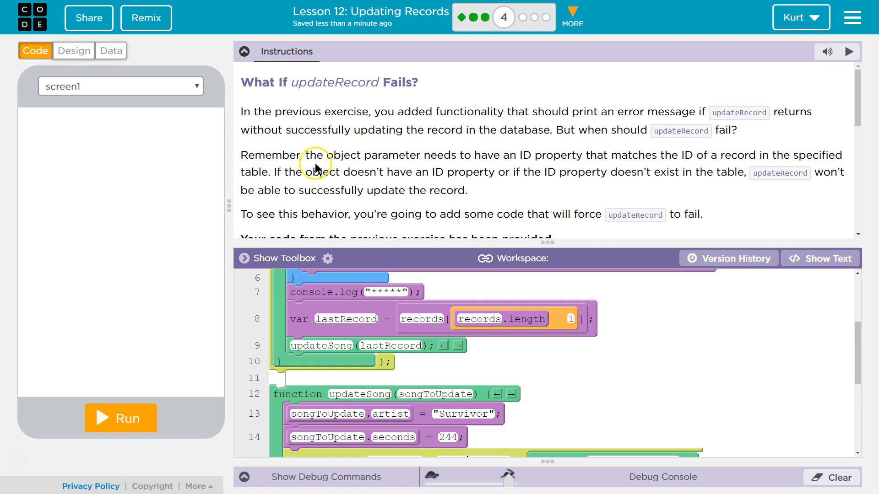
pyautogui.moveTo(335, 183)
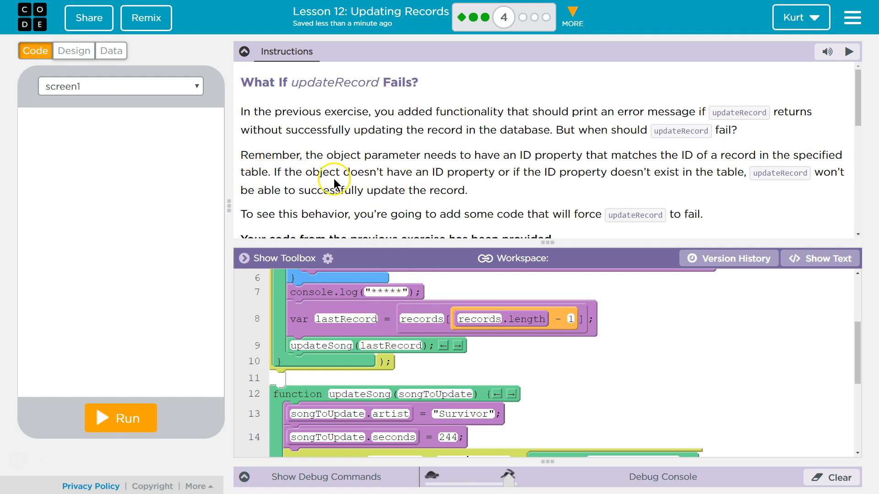
pyautogui.moveTo(478, 172)
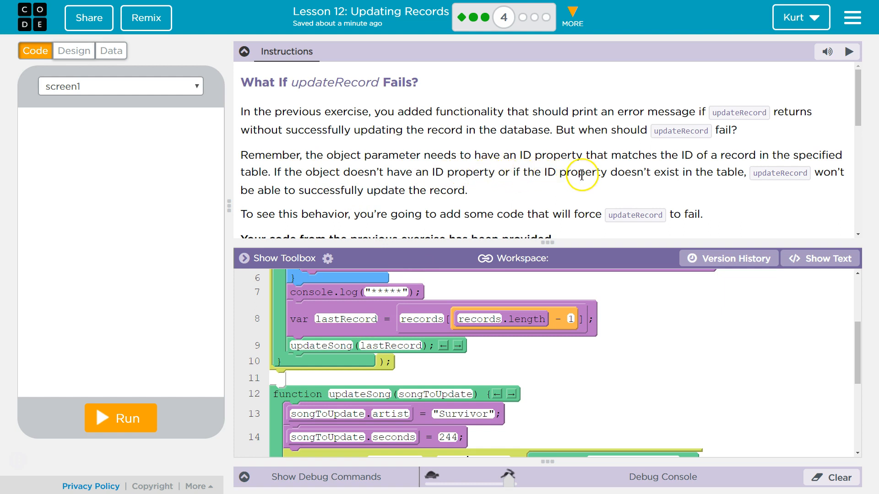
pyautogui.moveTo(770, 173)
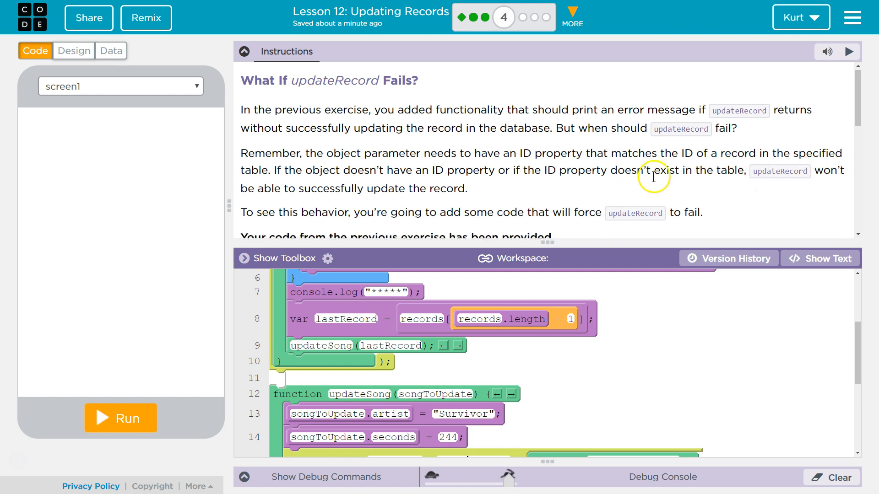
pyautogui.scroll(-3)
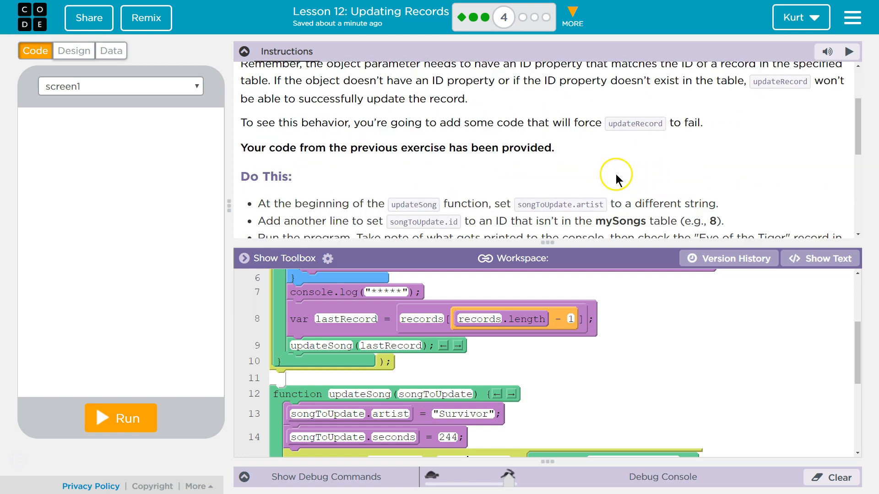
pyautogui.moveTo(598, 197)
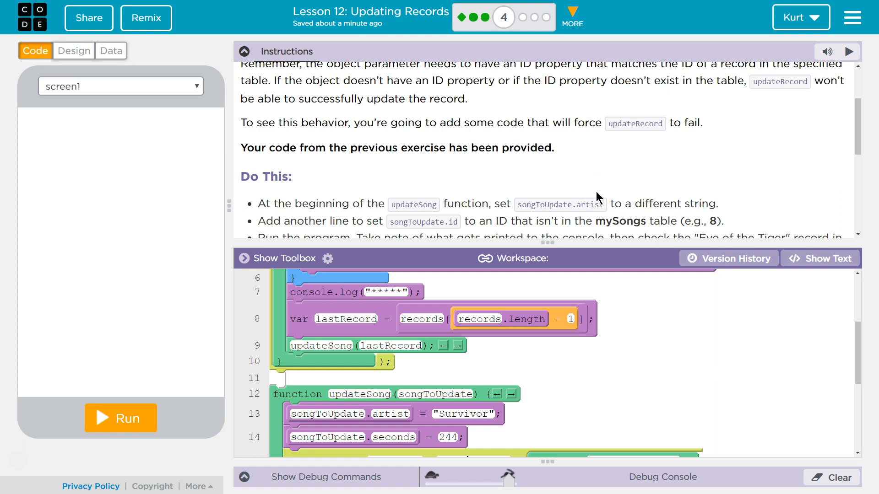
pyautogui.moveTo(546, 148)
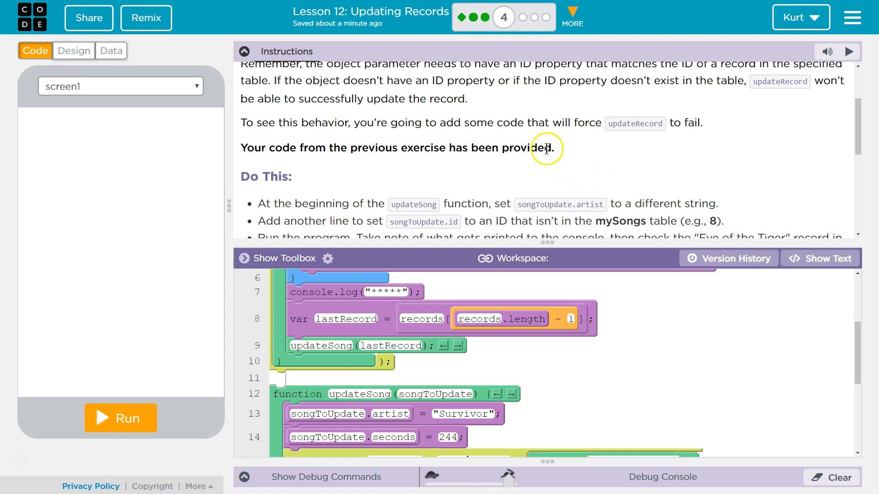
pyautogui.scroll(-3)
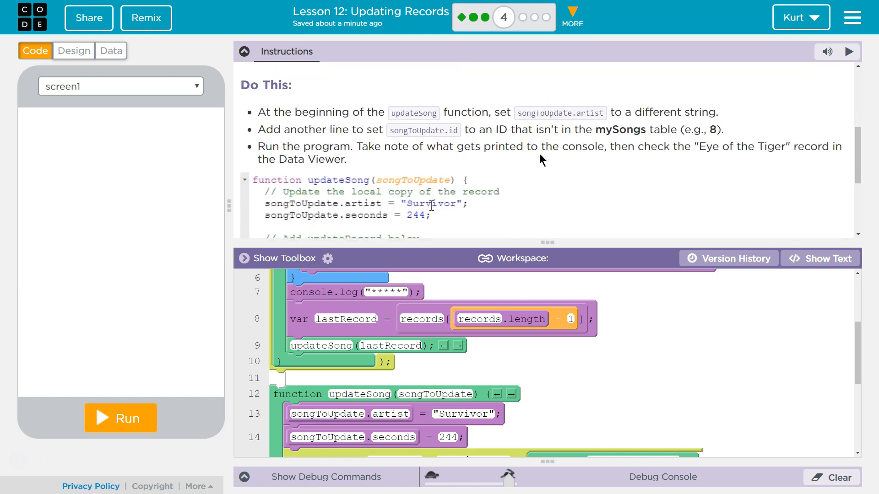
pyautogui.doubleClick(432, 204)
pyautogui.write('NEW STRING')
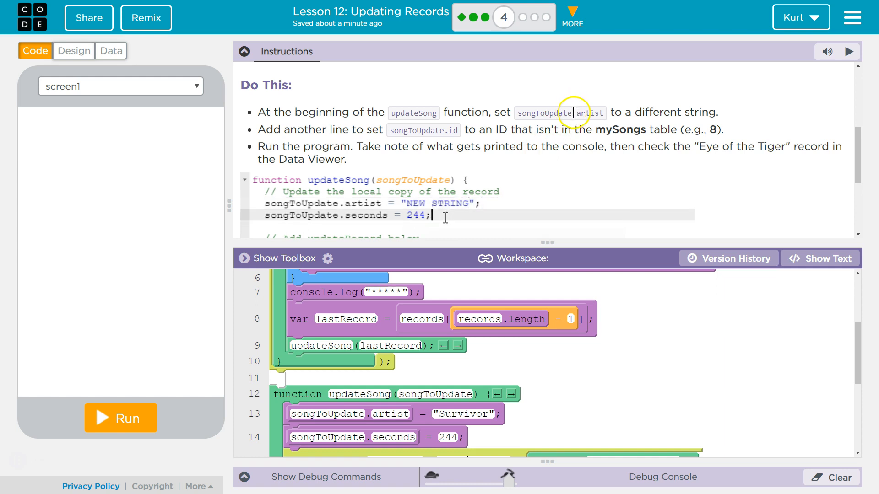
pyautogui.write('song')
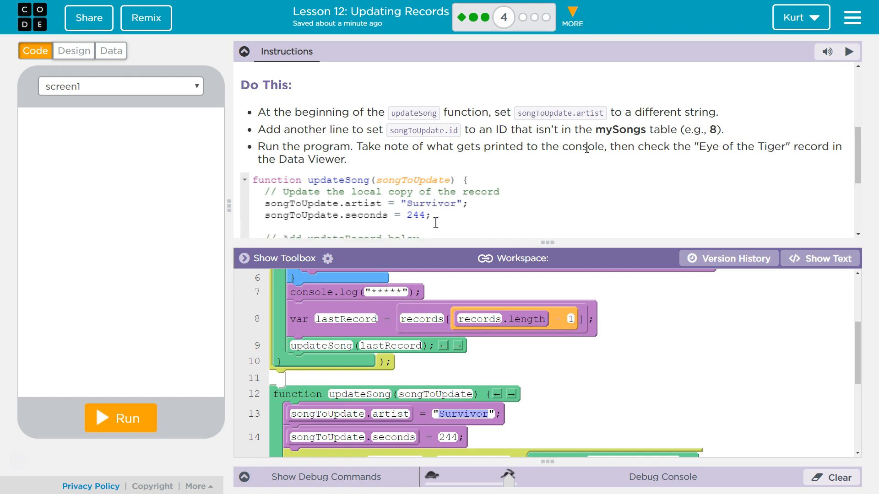
# - Select the Survivor artist value and check the mySongs table records
pyautogui.doubleClick(432, 203)
pyautogui.write('Happy Birthday')
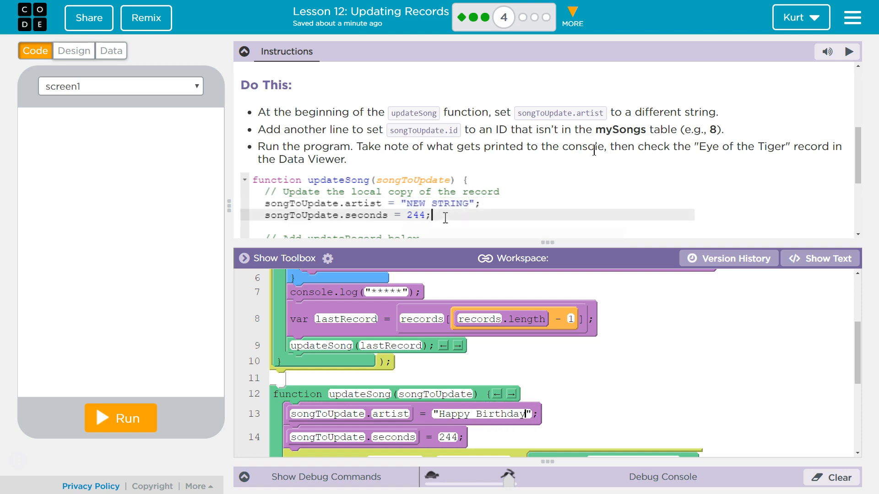
pyautogui.click(112, 50)
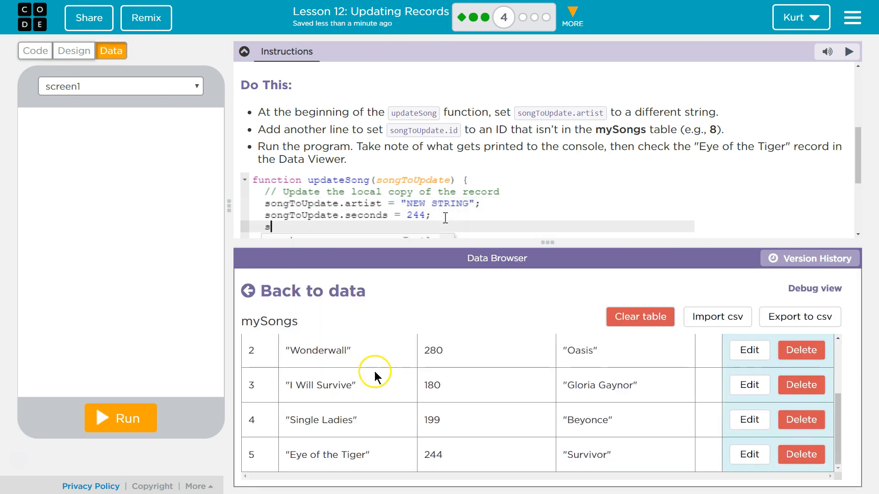
pyautogui.click(36, 51)
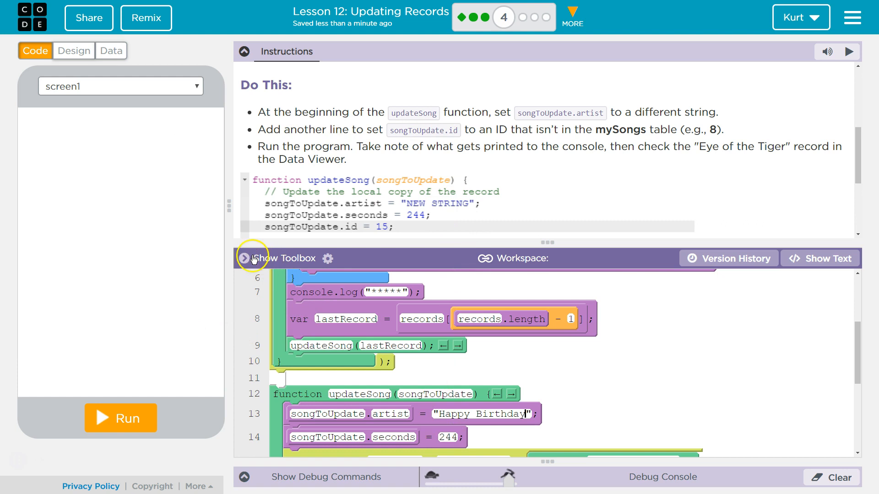
pyautogui.click(244, 258)
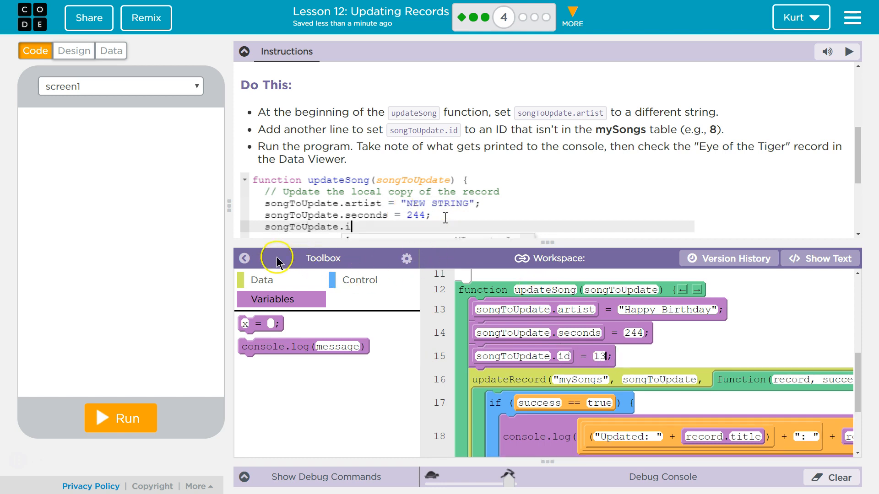
# - Add the id assignment and replace the artist with "Happy Birthday"
pyautogui.write('= 15;')
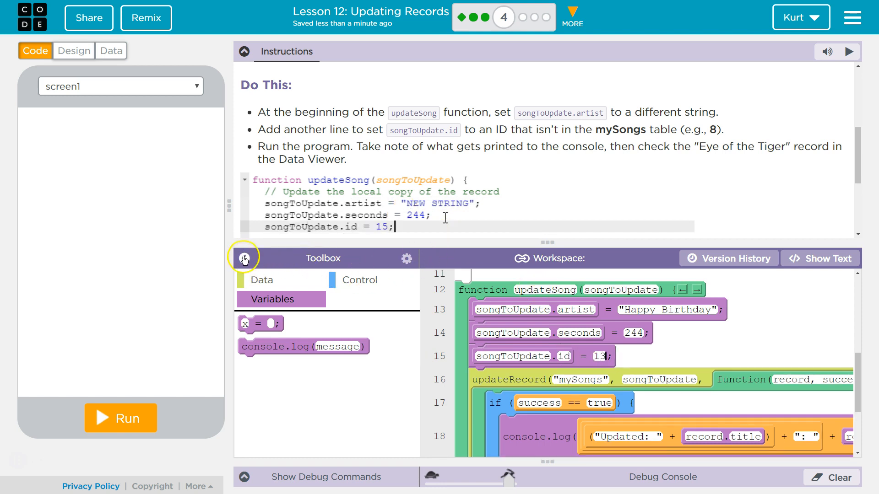
pyautogui.click(244, 259)
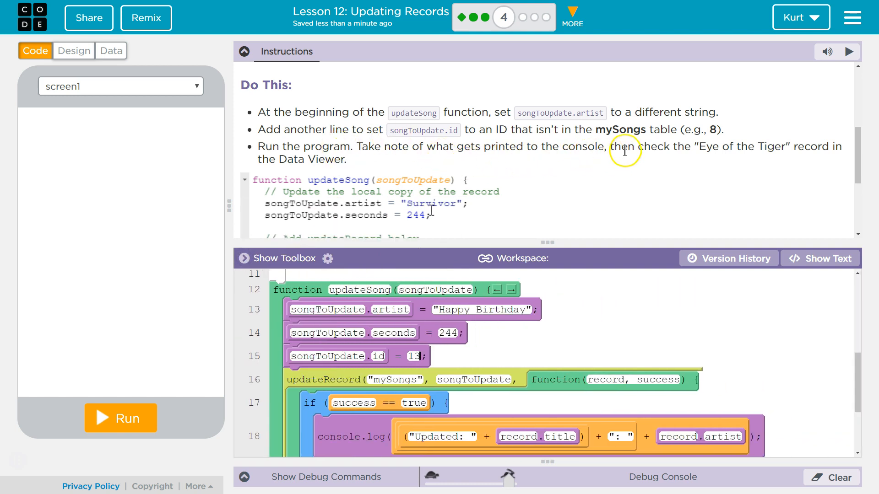
pyautogui.doubleClick(431, 204)
pyautogui.write('NEW STRING')
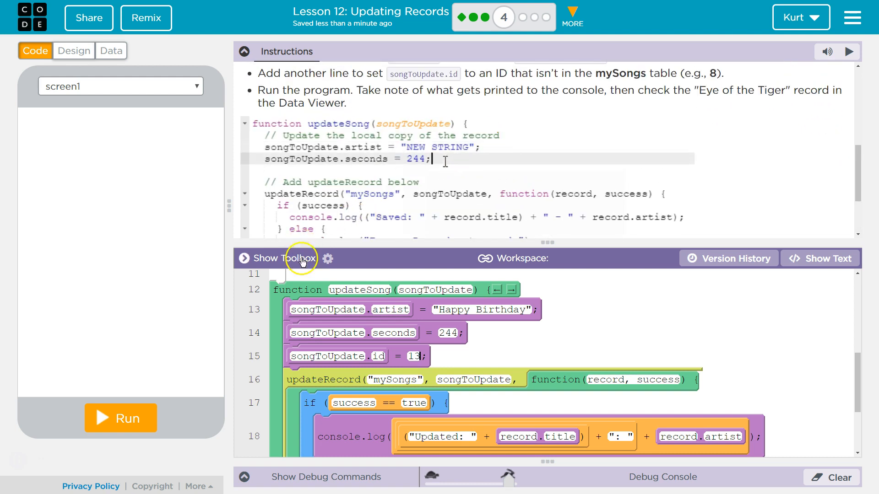
pyautogui.write('son')
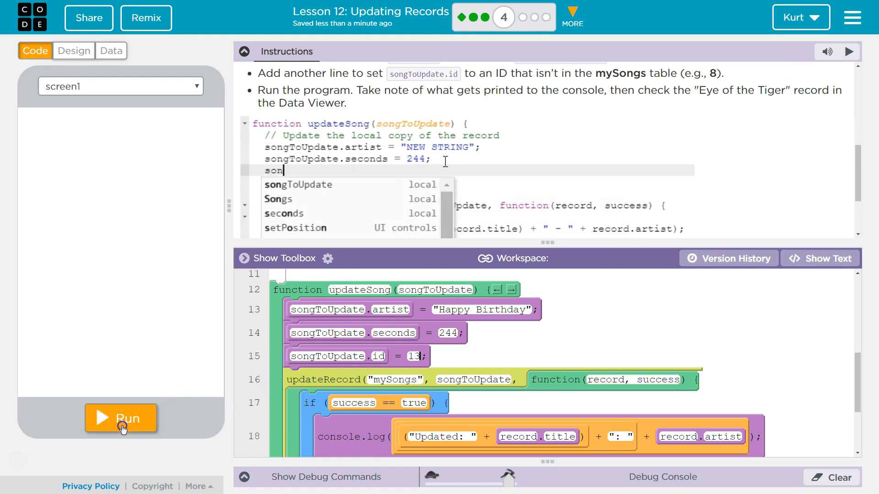
# - Run the program and open the mySongs table to check the record
pyautogui.click(121, 418)
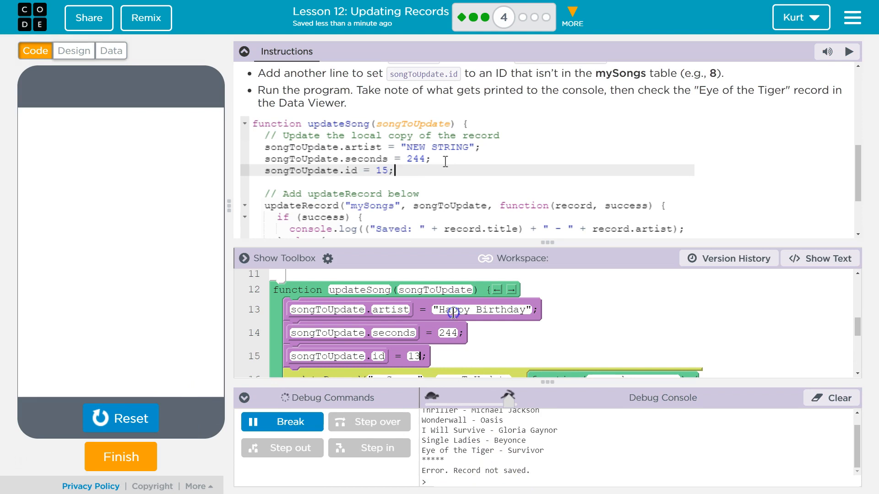
pyautogui.moveTo(419, 333)
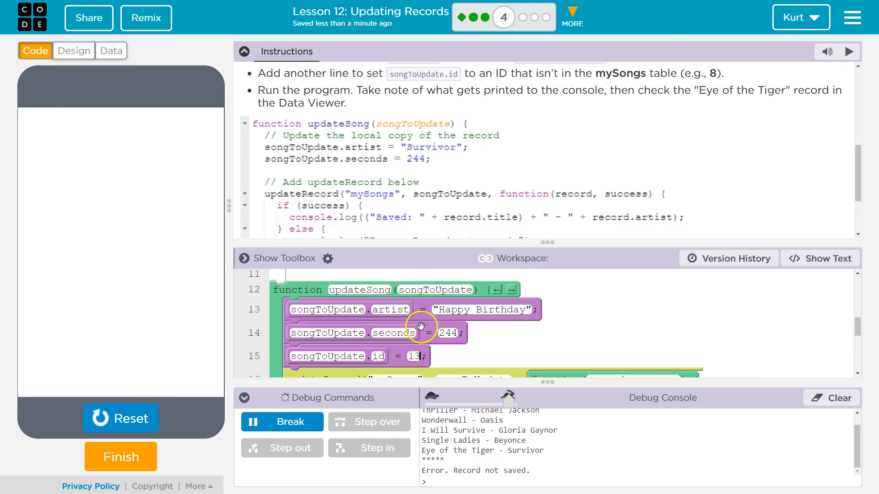
pyautogui.click(111, 50)
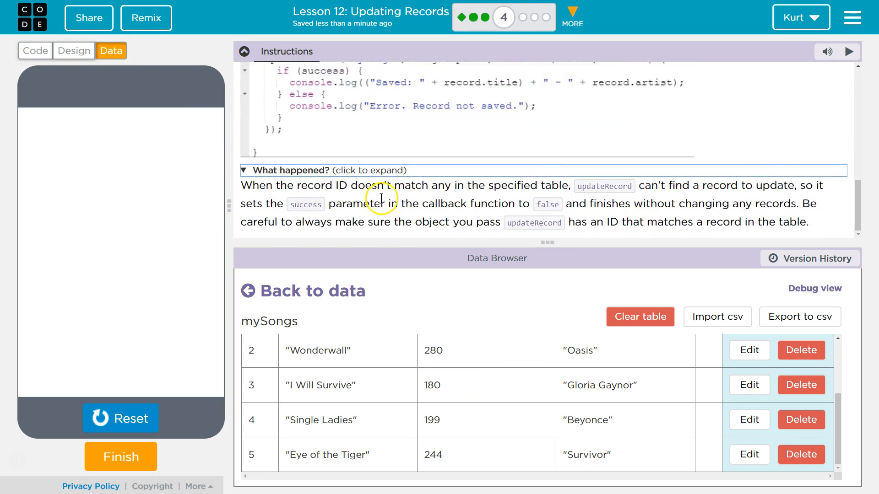
pyautogui.moveTo(430, 197)
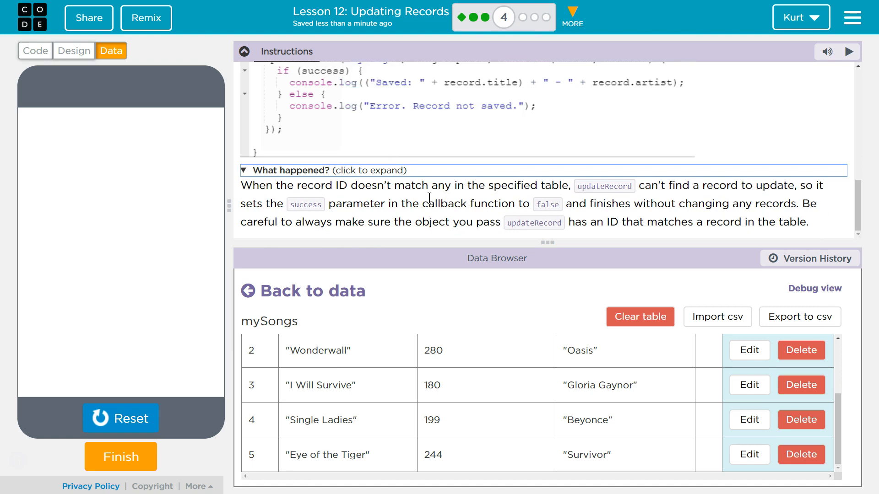
pyautogui.moveTo(789, 190)
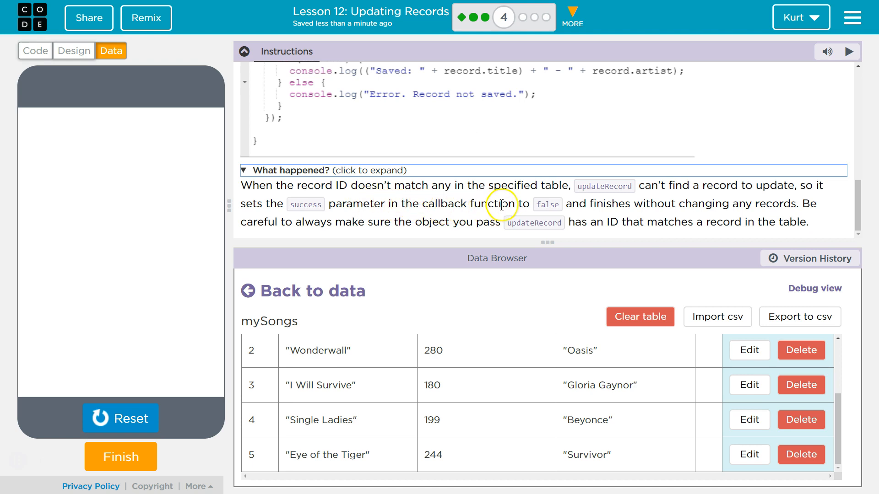
pyautogui.moveTo(718, 212)
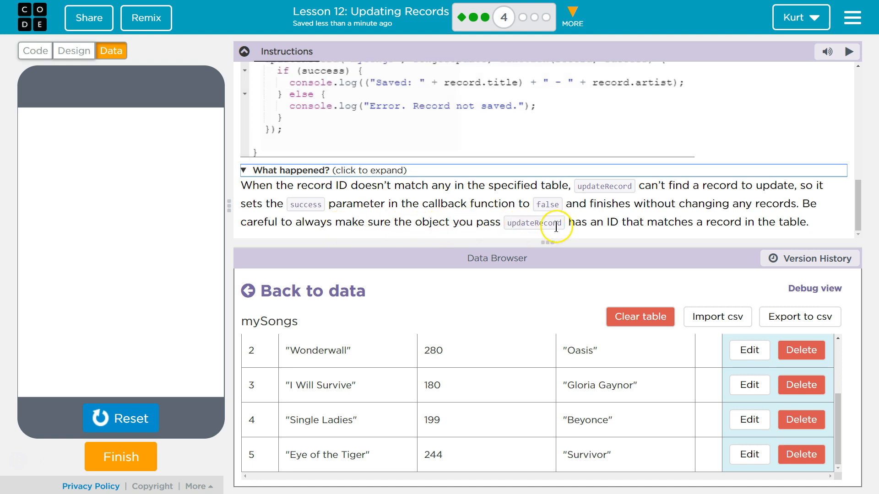
pyautogui.moveTo(764, 222)
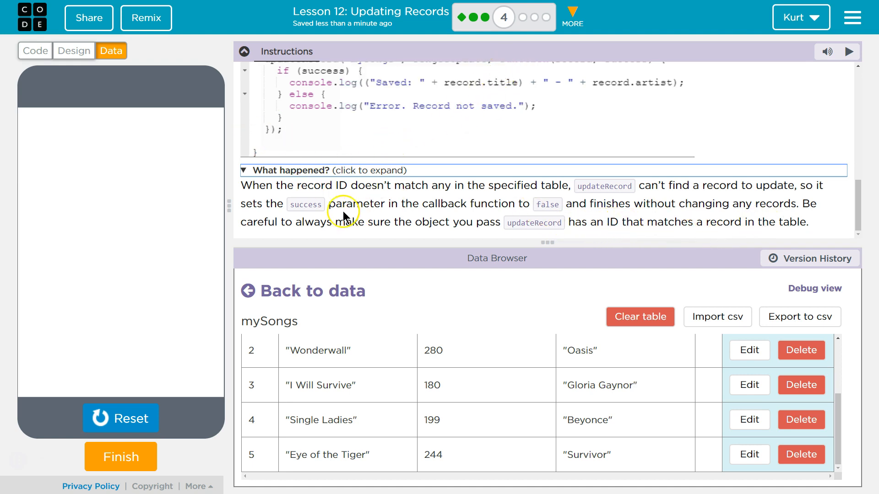
# - Return to the code and console output after reading the explanation
pyautogui.click(35, 51)
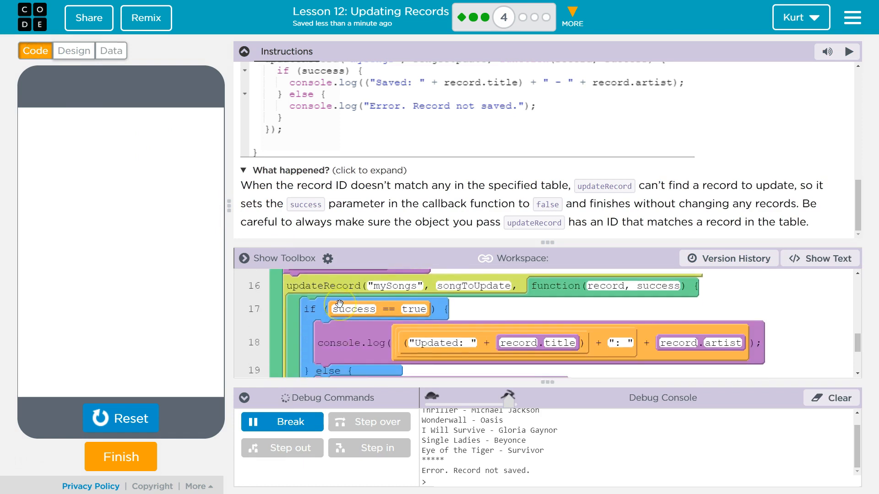